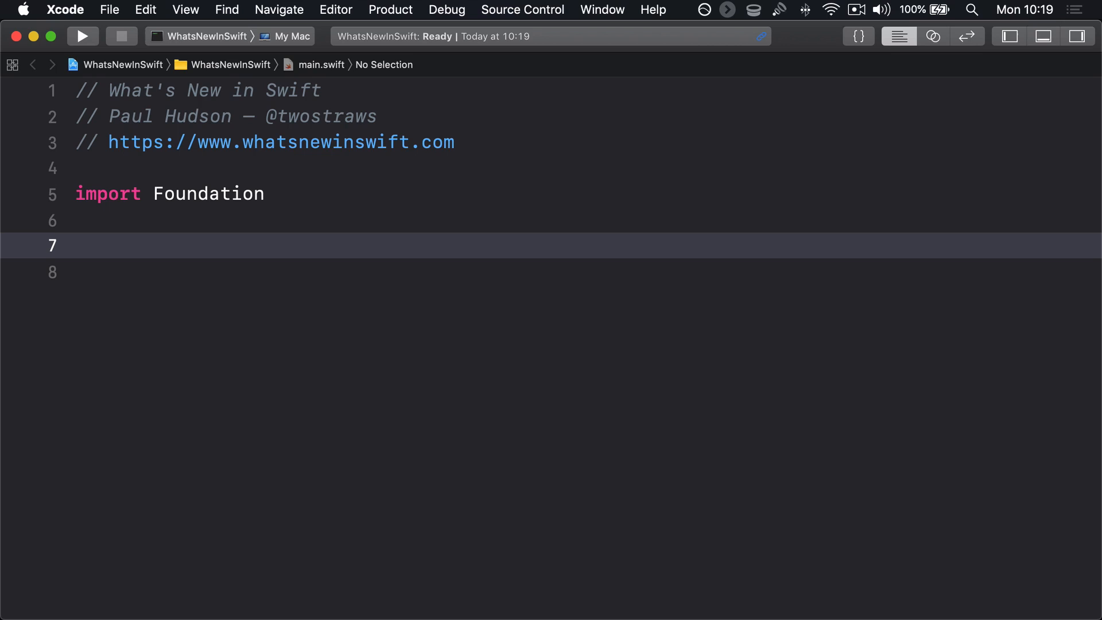
text(let rain = #")
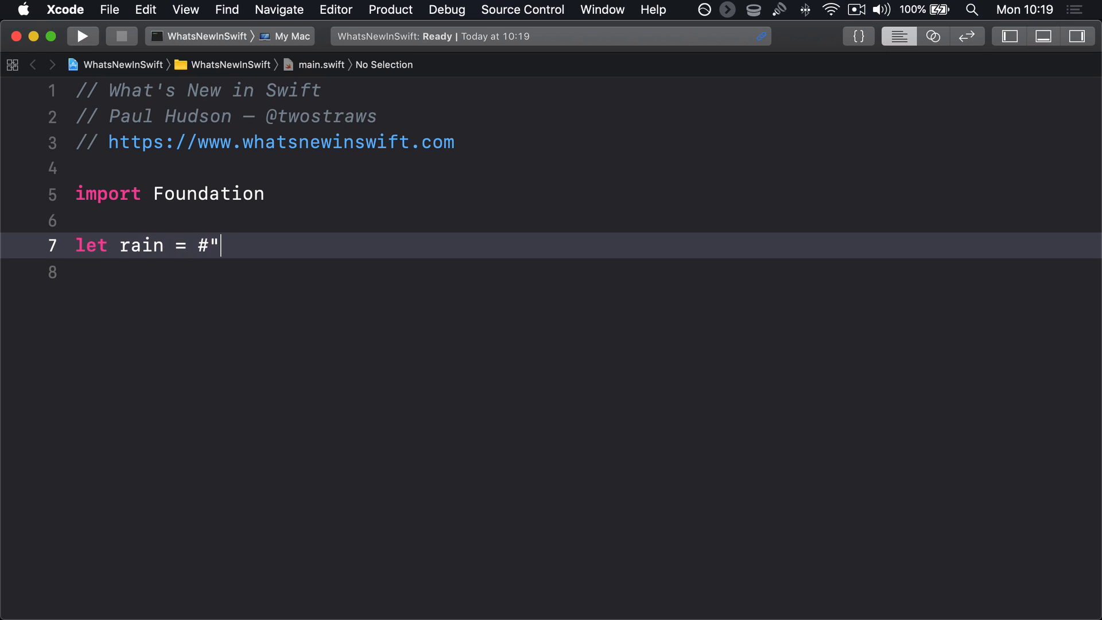
text(The "rain" in)
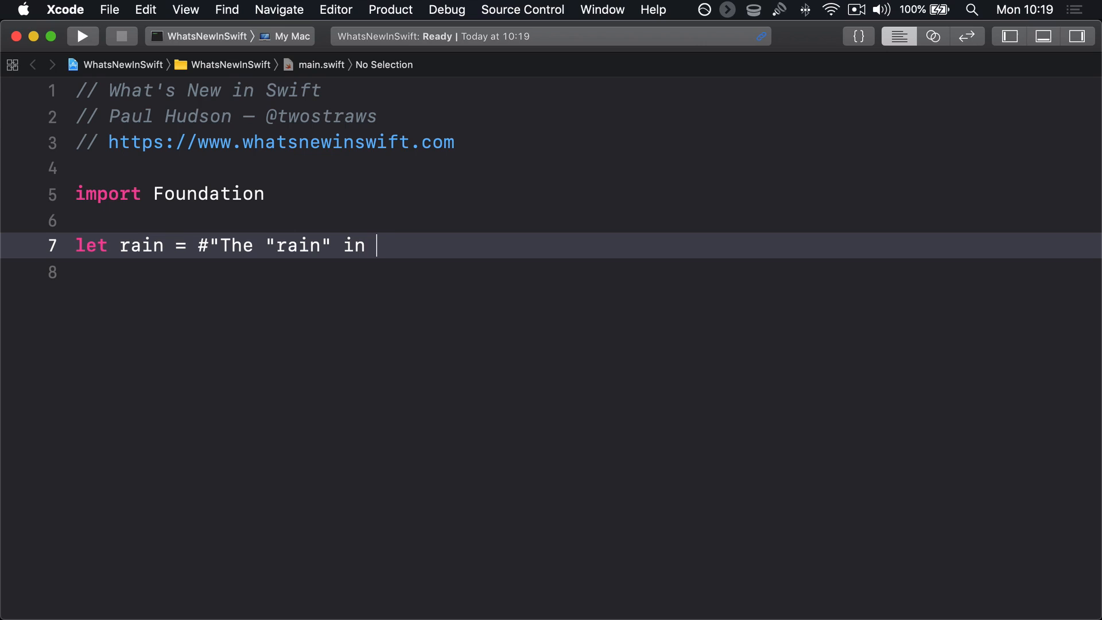
text("Spain" falls mainly on the)
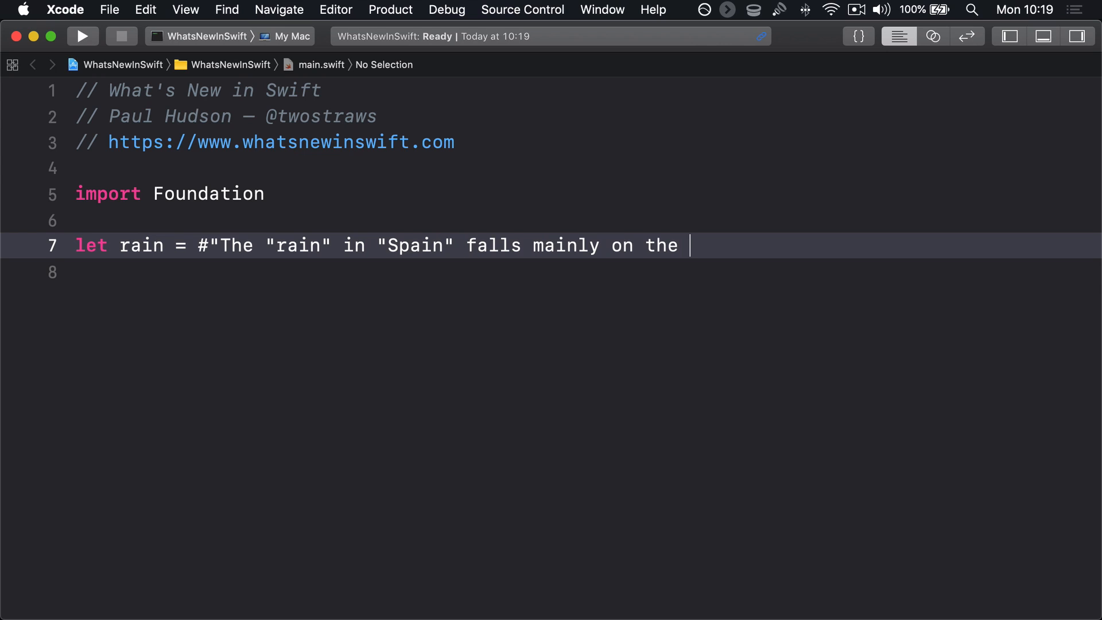
text(Spaniards."#)
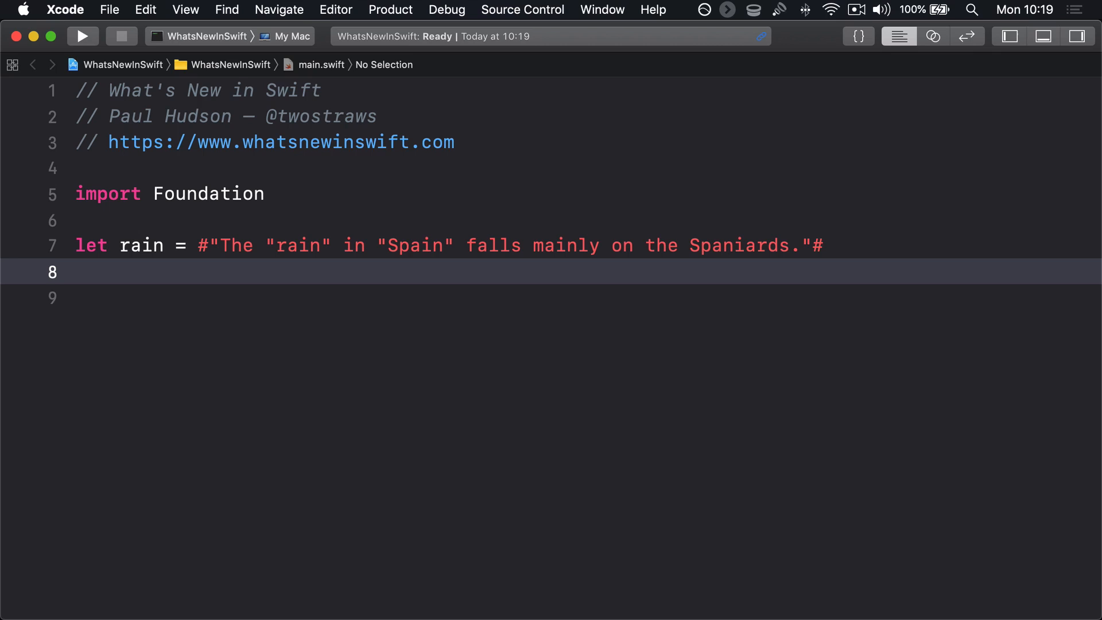
text(let keypaths)
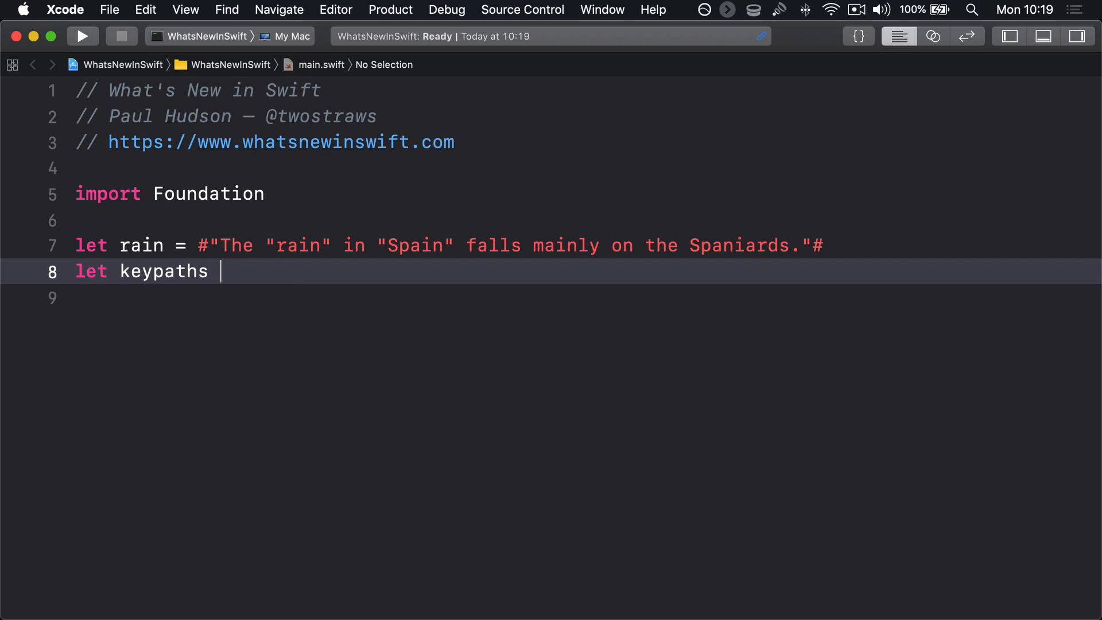
text(= #"Swift keypaths such as \Person.name hold)
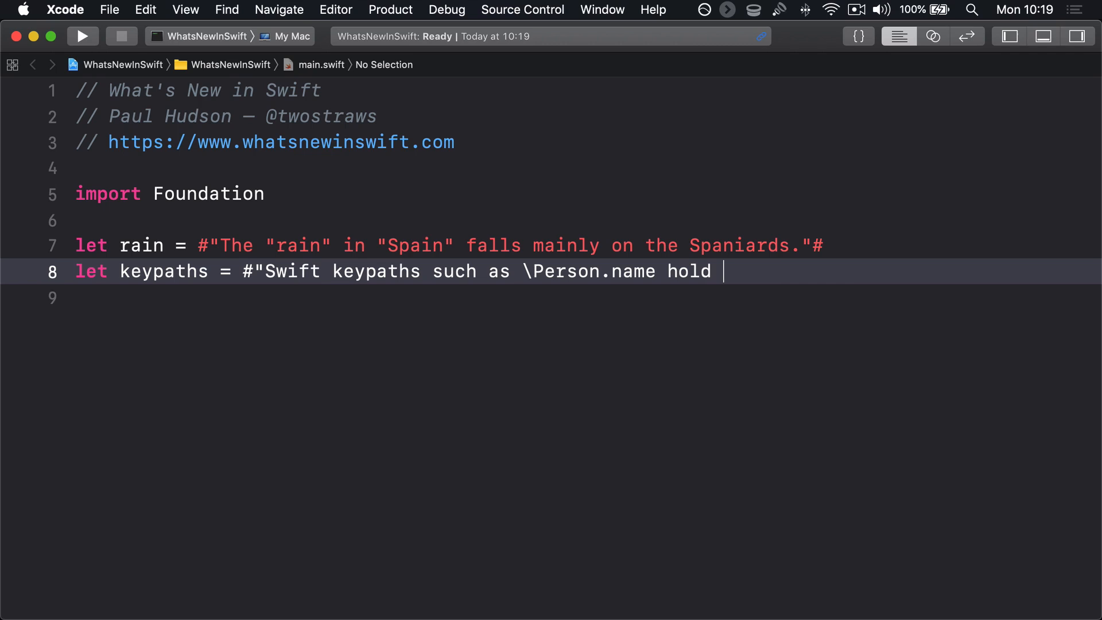
text(uninvoked references to)
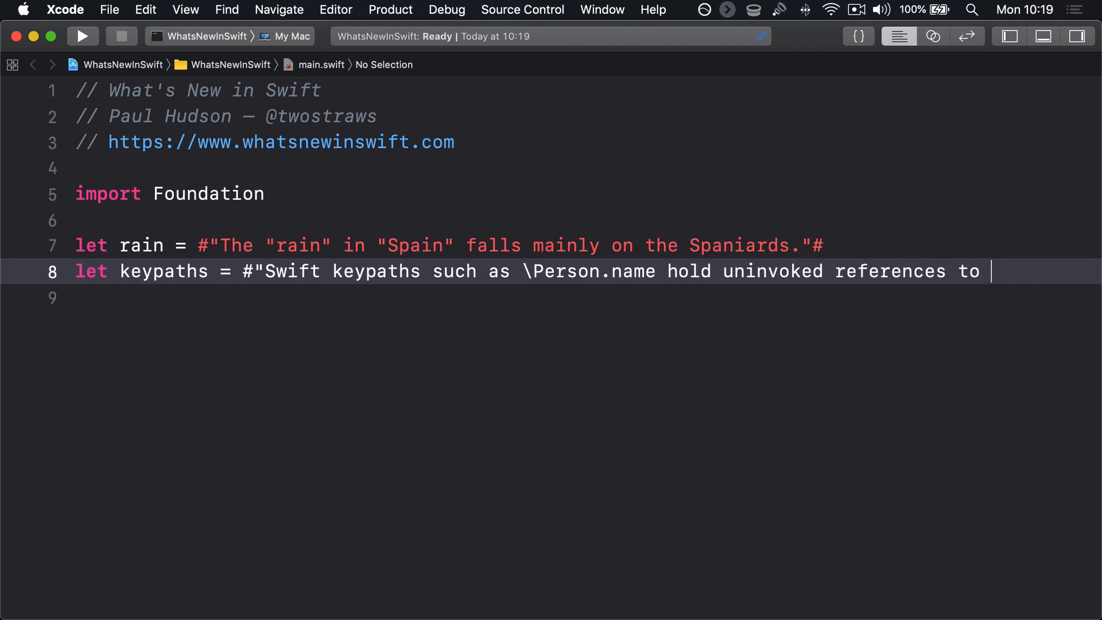
text(properties."#)
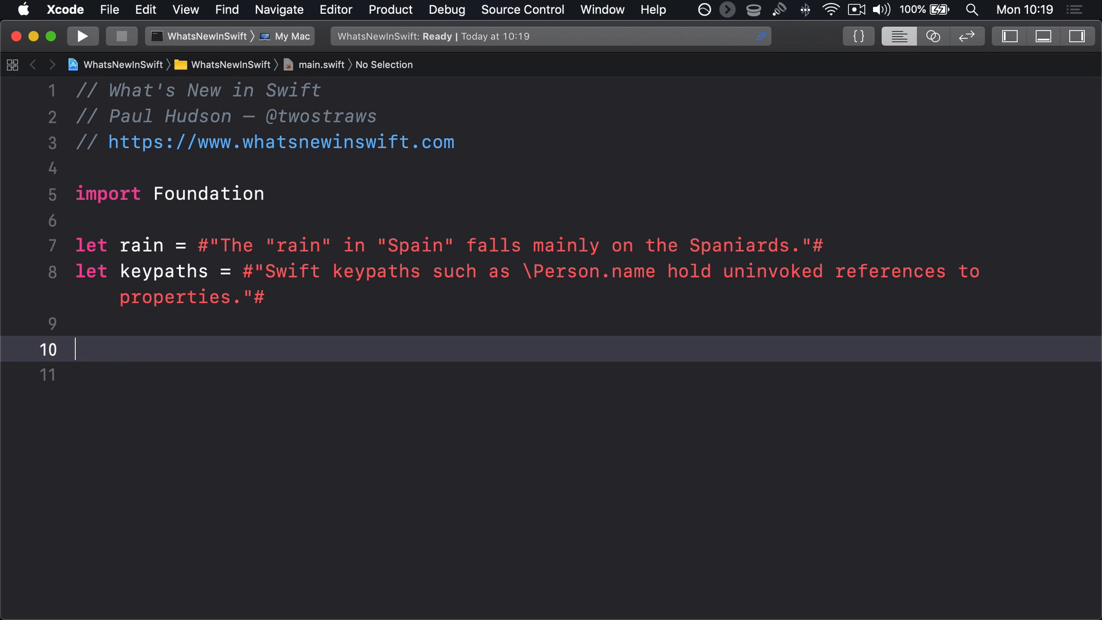
text(let answer = 42)
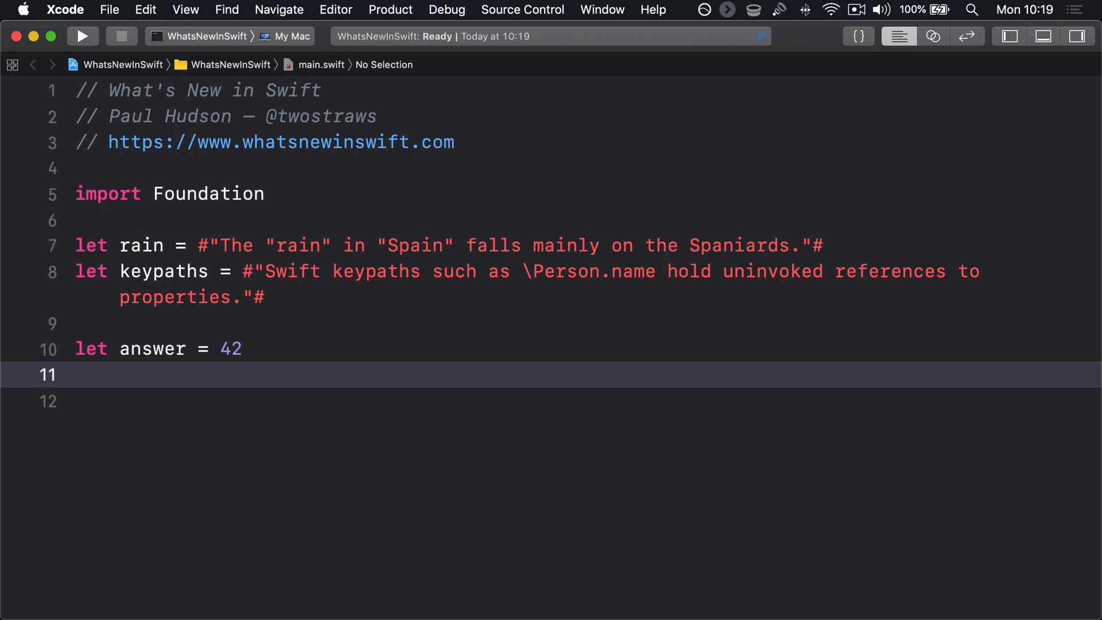
text(let dontpanic = #"The answer to life, the universe, and)
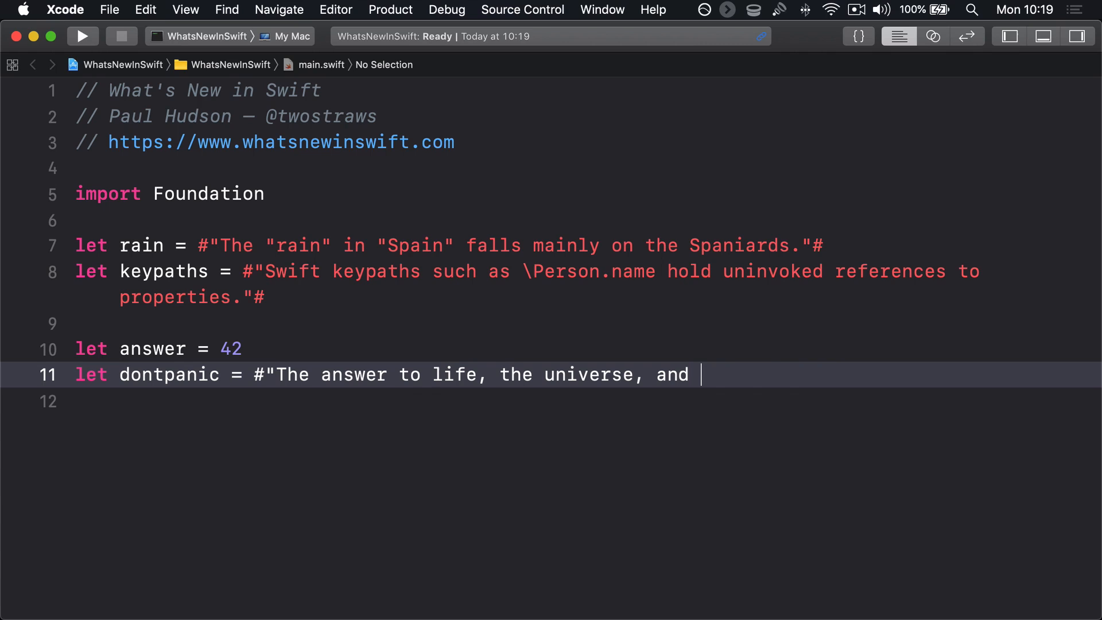
text(everything is \#(answer)."#)
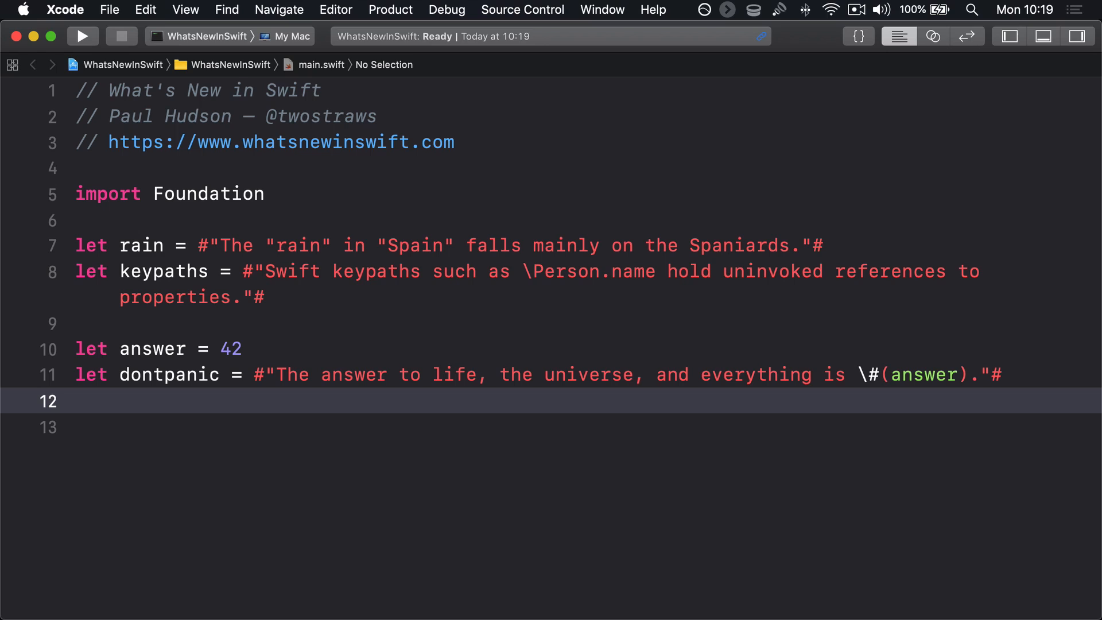
text(let str =)
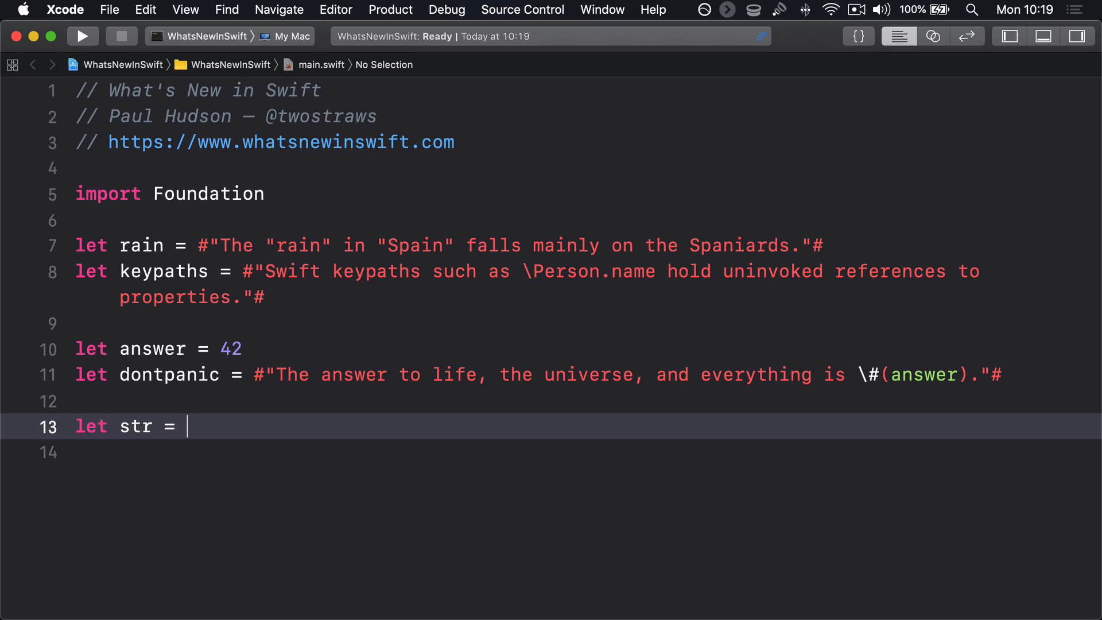
text(##"My dog)
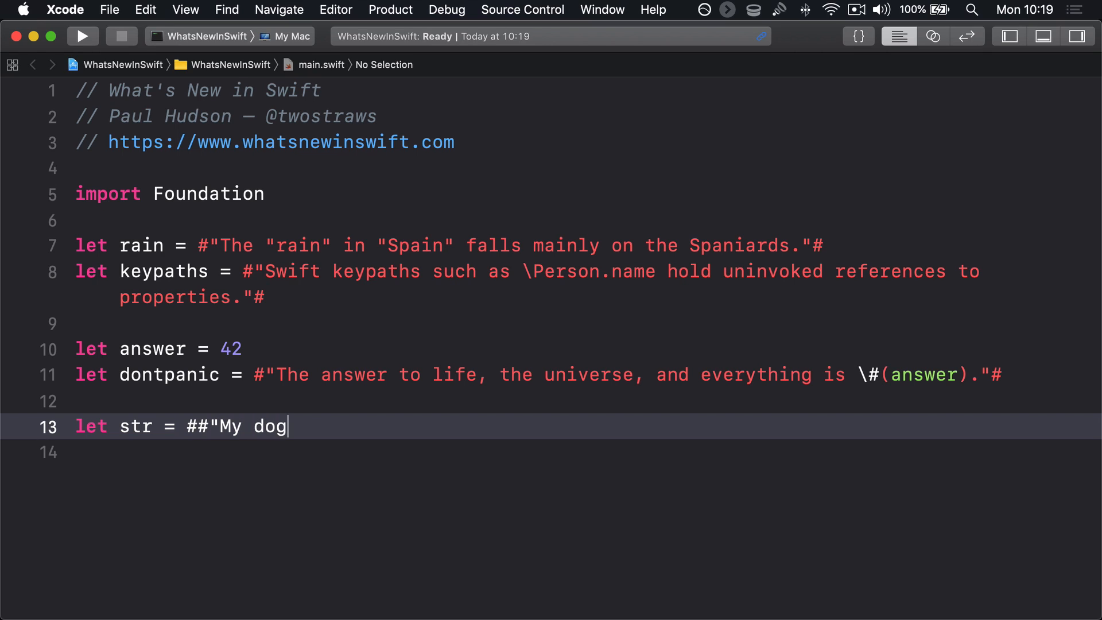
text(said "woof"#go)
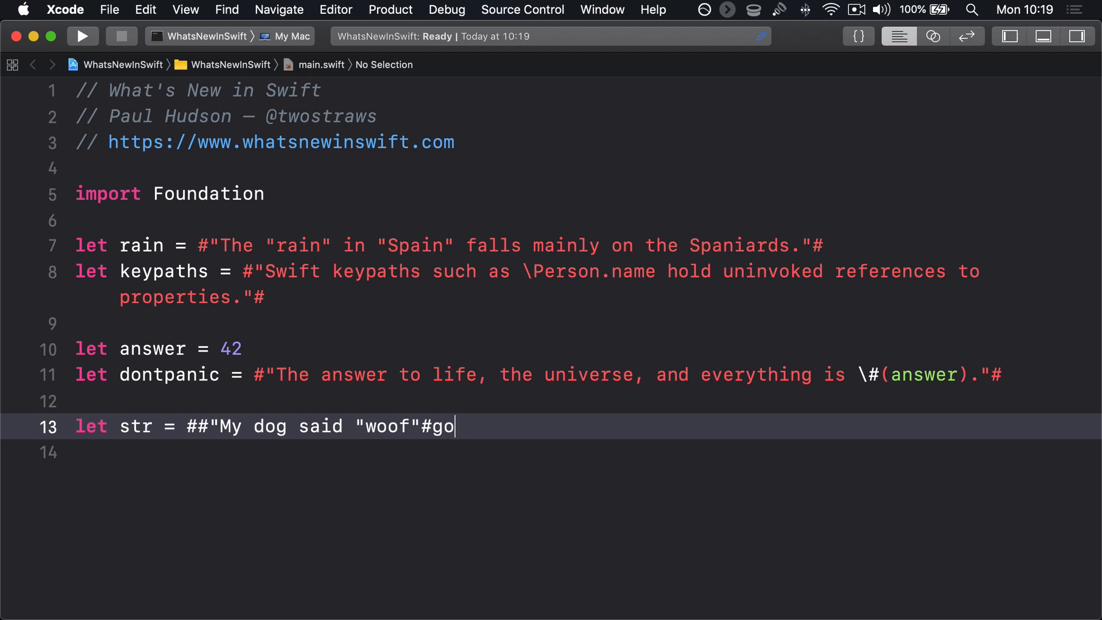
text(oddog"##)
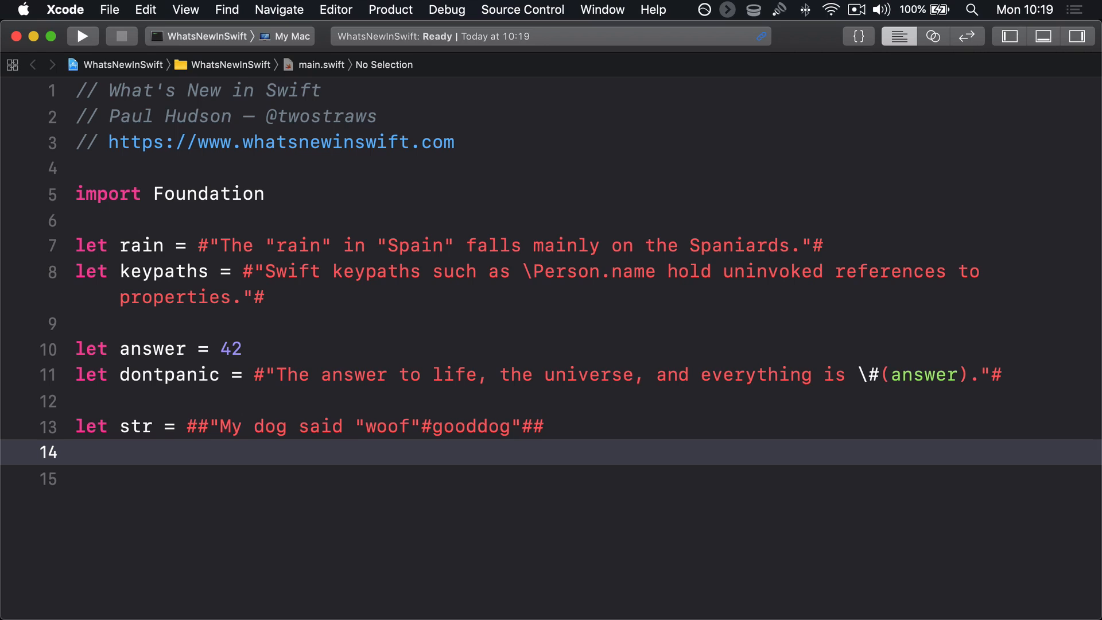
text(let)
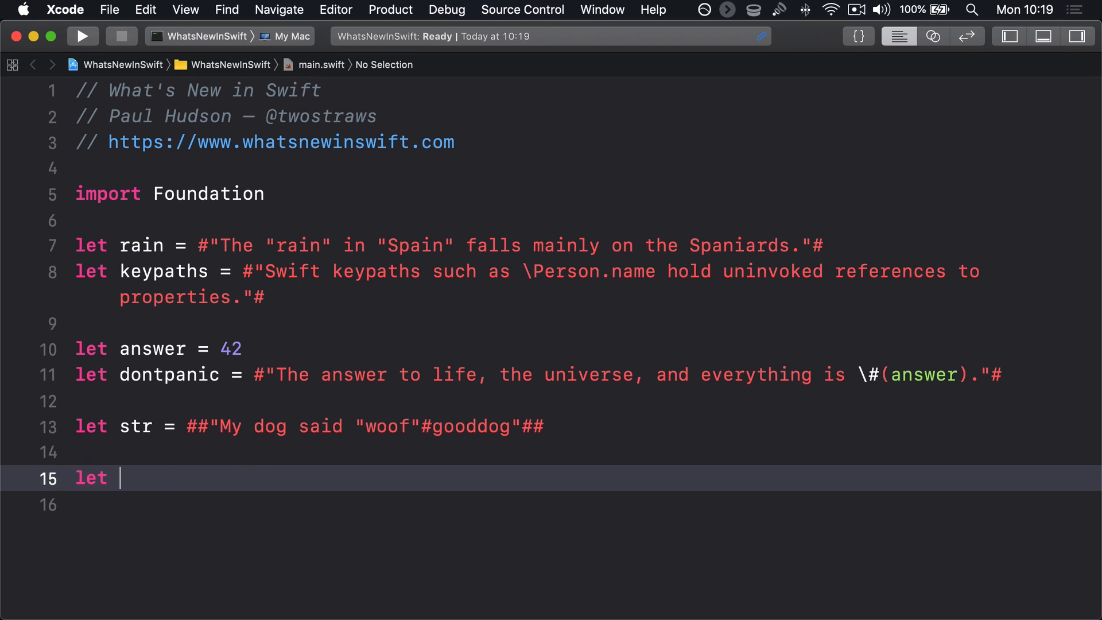
text(multiline = #""")
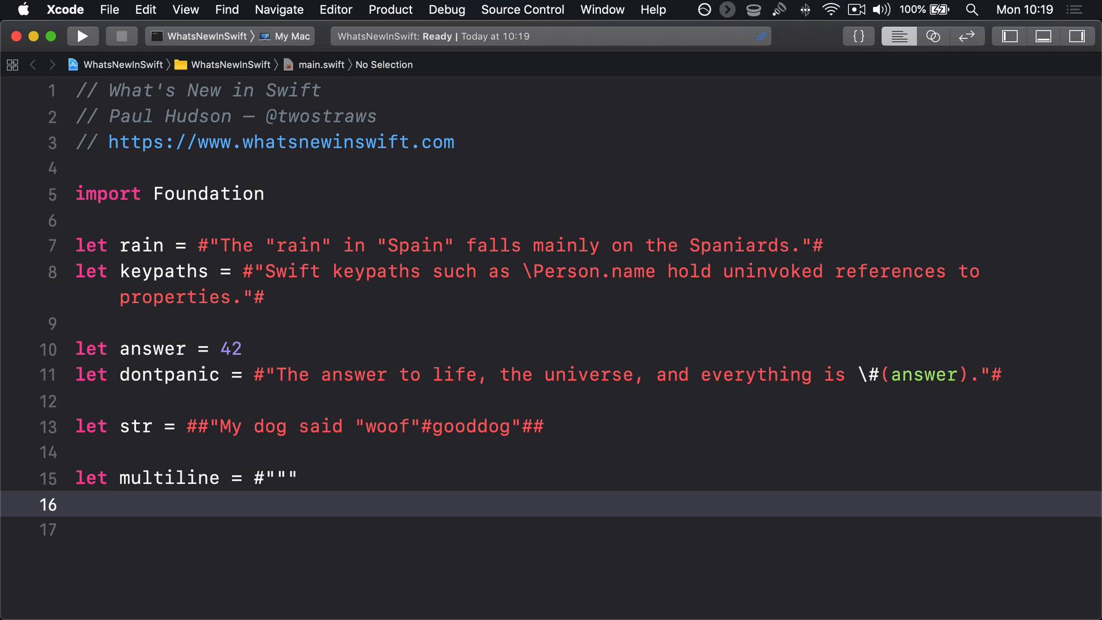
text(The answer to life,)
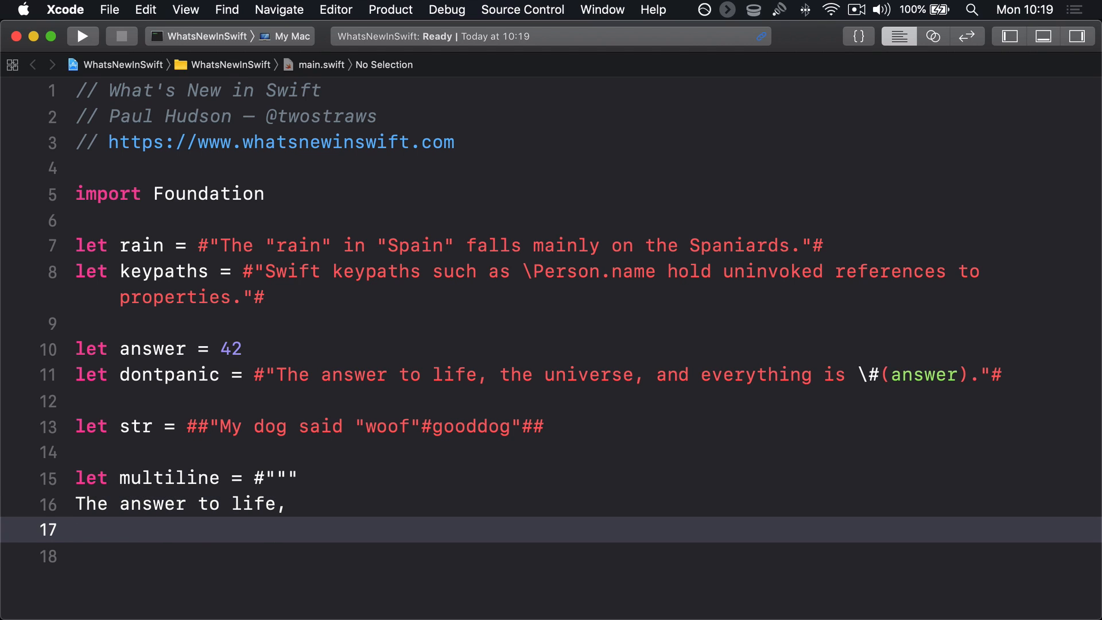
text(the universe,)
click(584, 556)
text(and everything is \#(answer).)
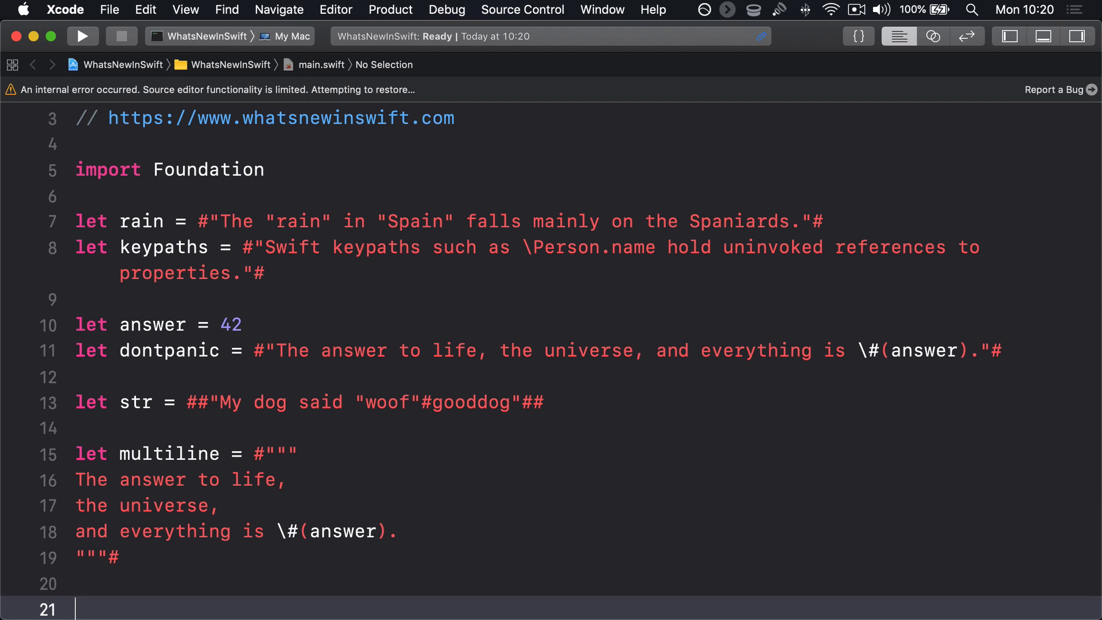
text(let regex1 = "\\\\)
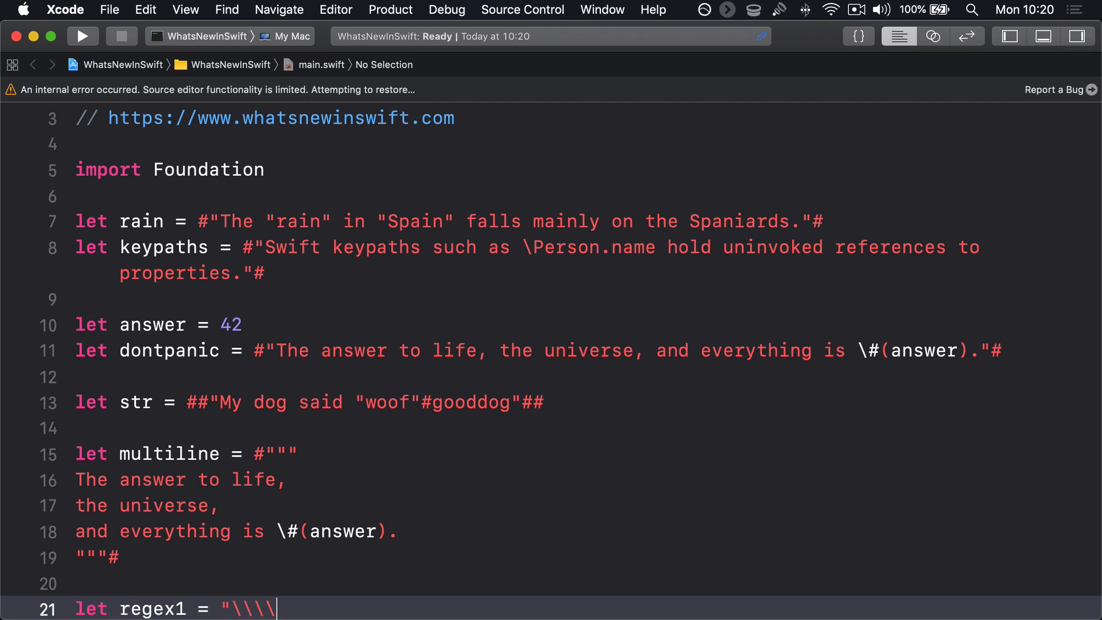
text([A-Z]+)
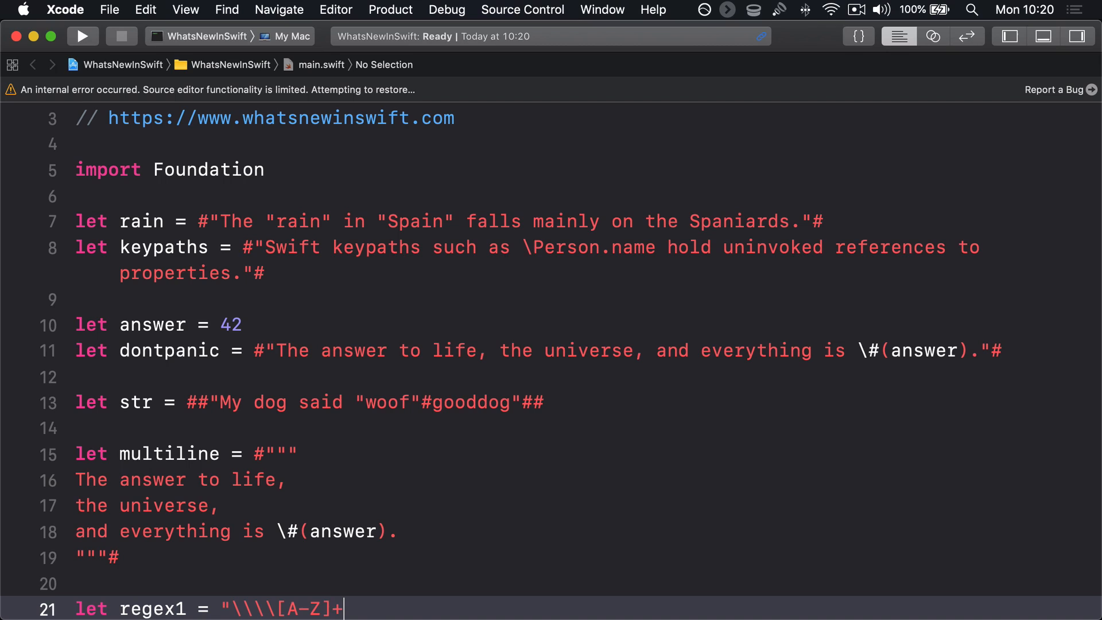
text([A-Za-z]+)
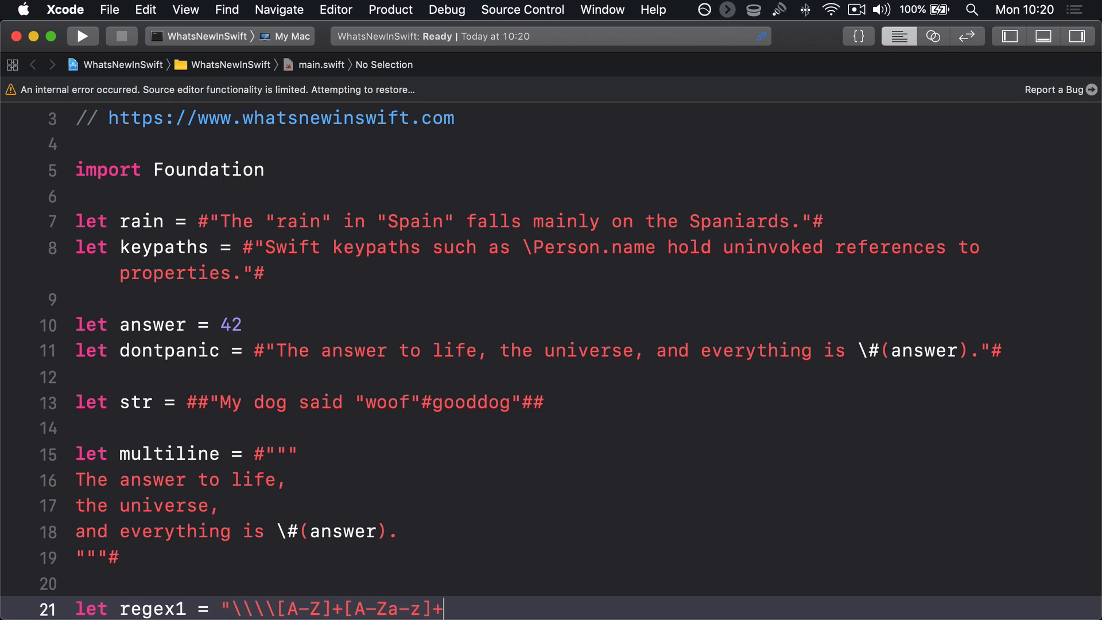
text(\.)
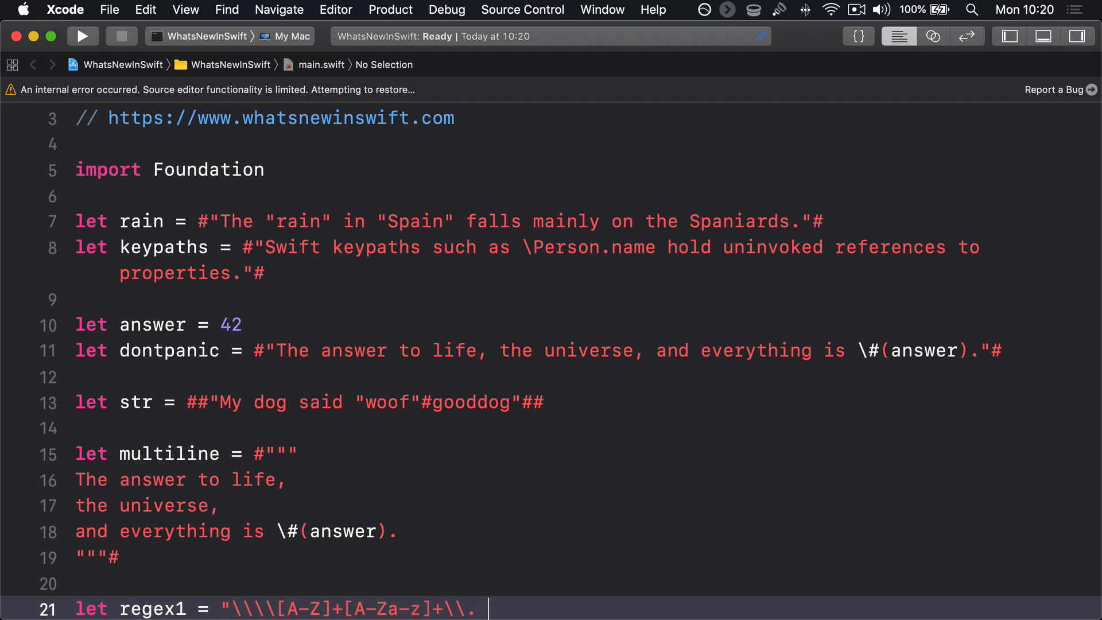
text([a-z]+)
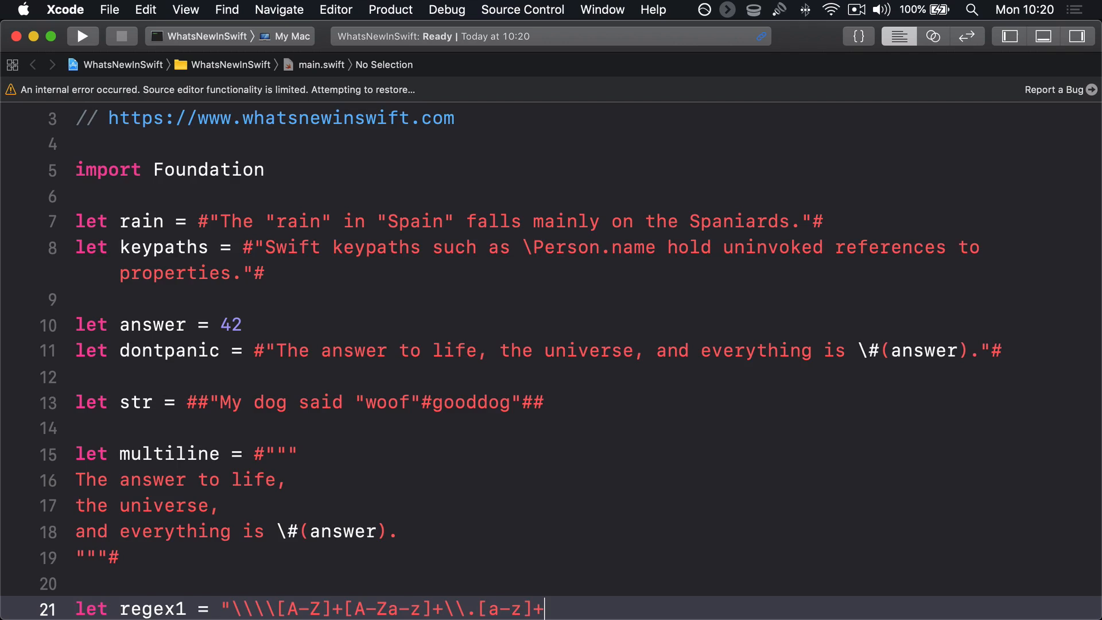
text(")
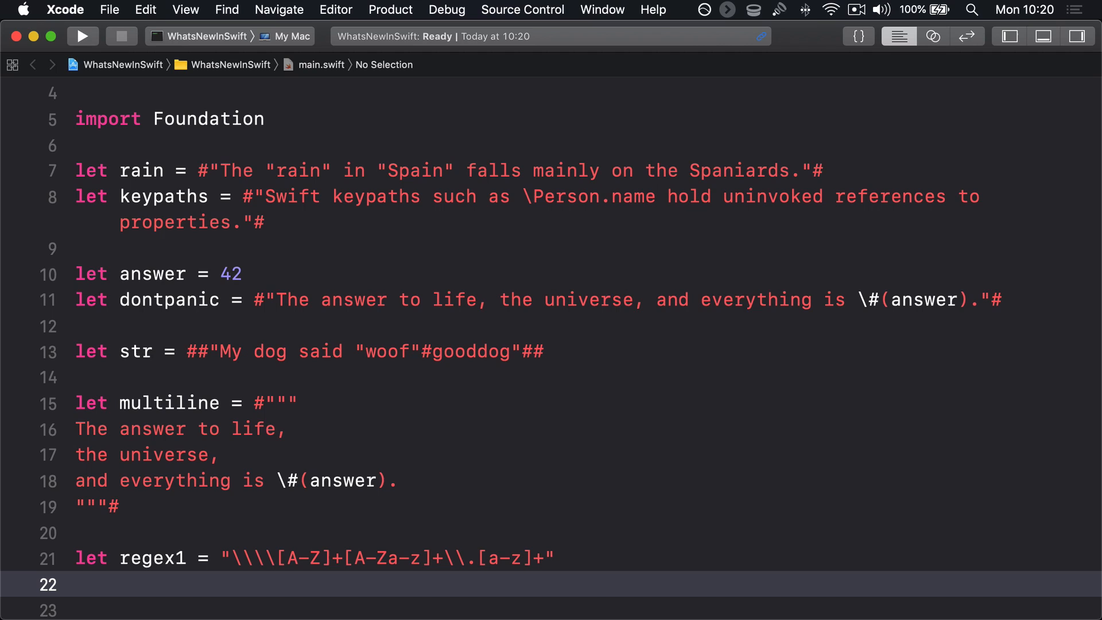
text(let regex2 =)
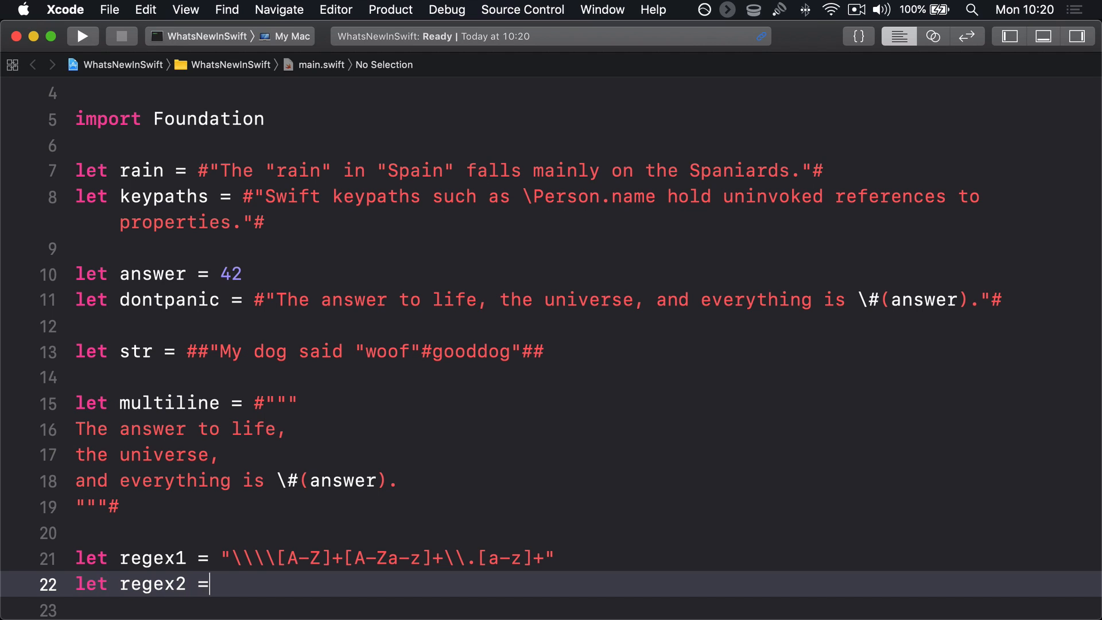
text(#"\\[A-Z]+[A-Za-z]+\.[a-z]+"#)
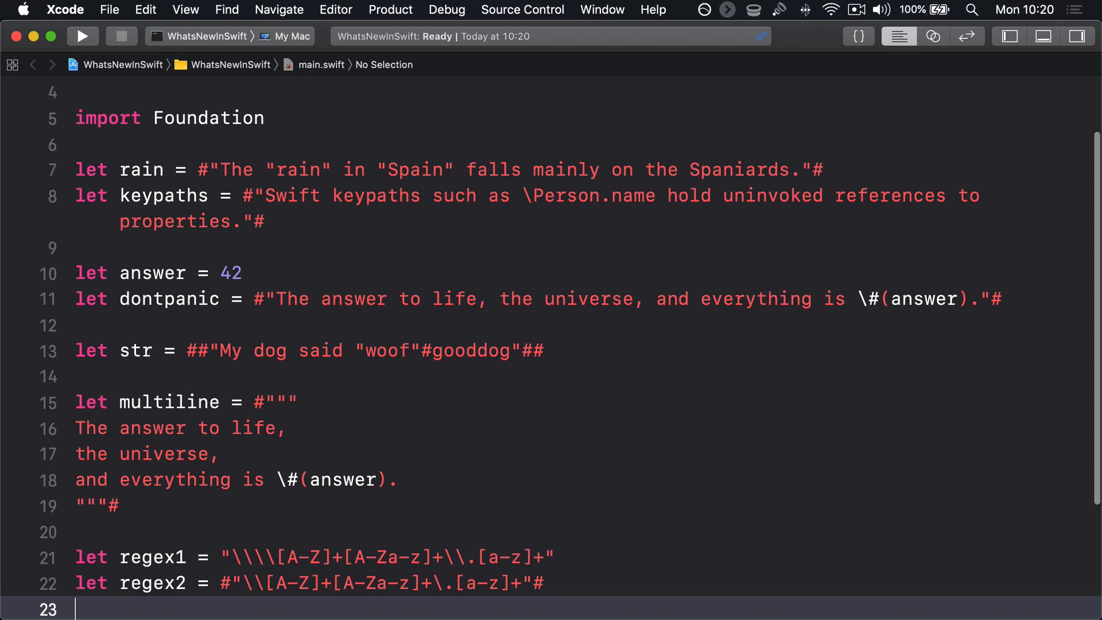